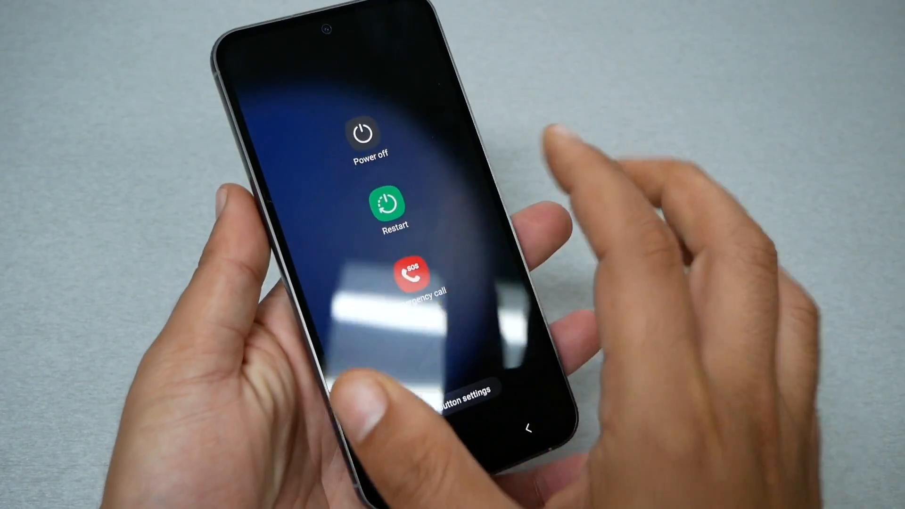
Step: Power the phone off from the Samsung power menu so it can boot into Recovery
click(362, 135)
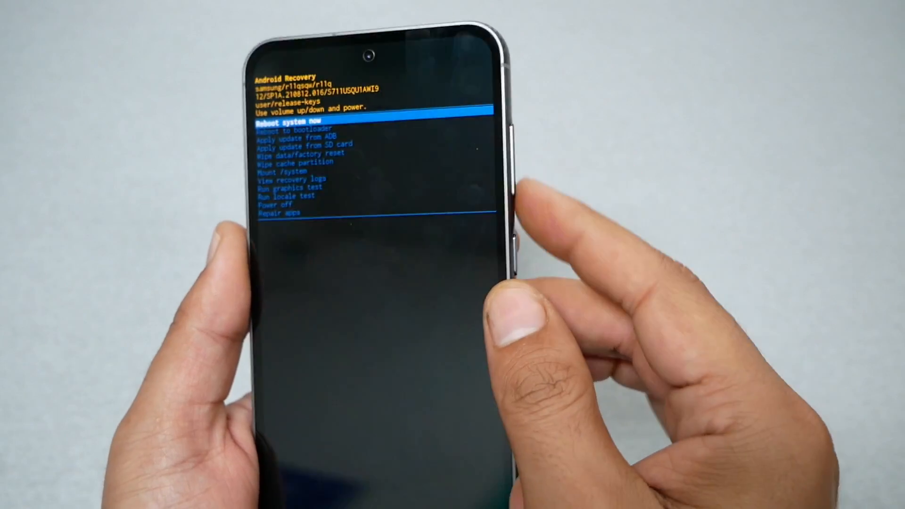
Step: Select Wipe cache partition with the volume and power keys to reach its confirmation prompt
key(VolumeDown)
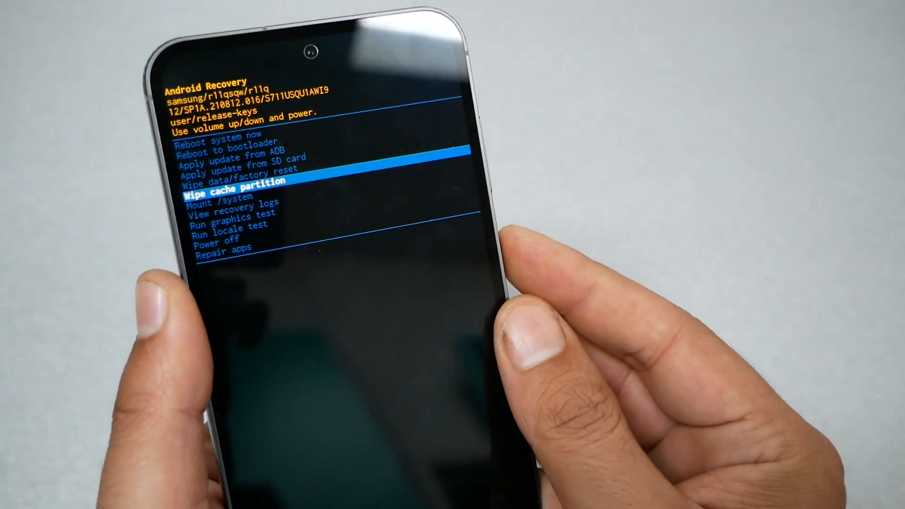
key(power)
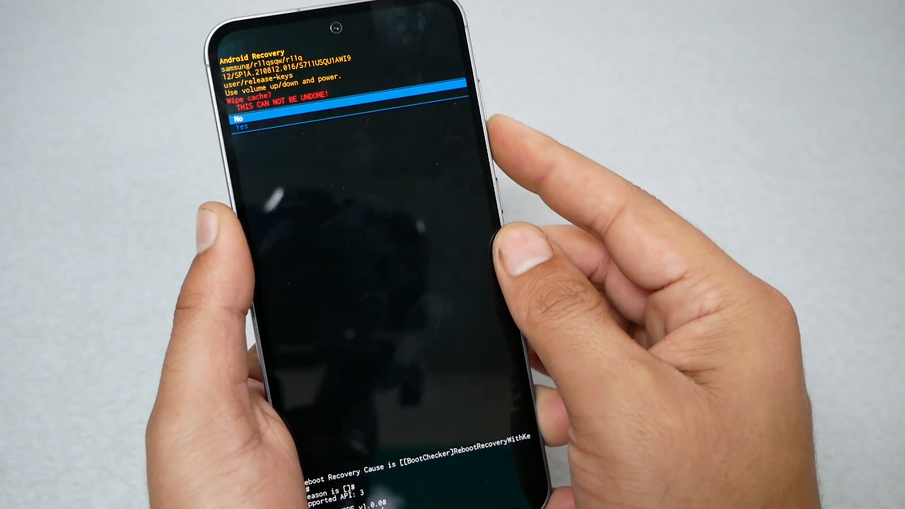